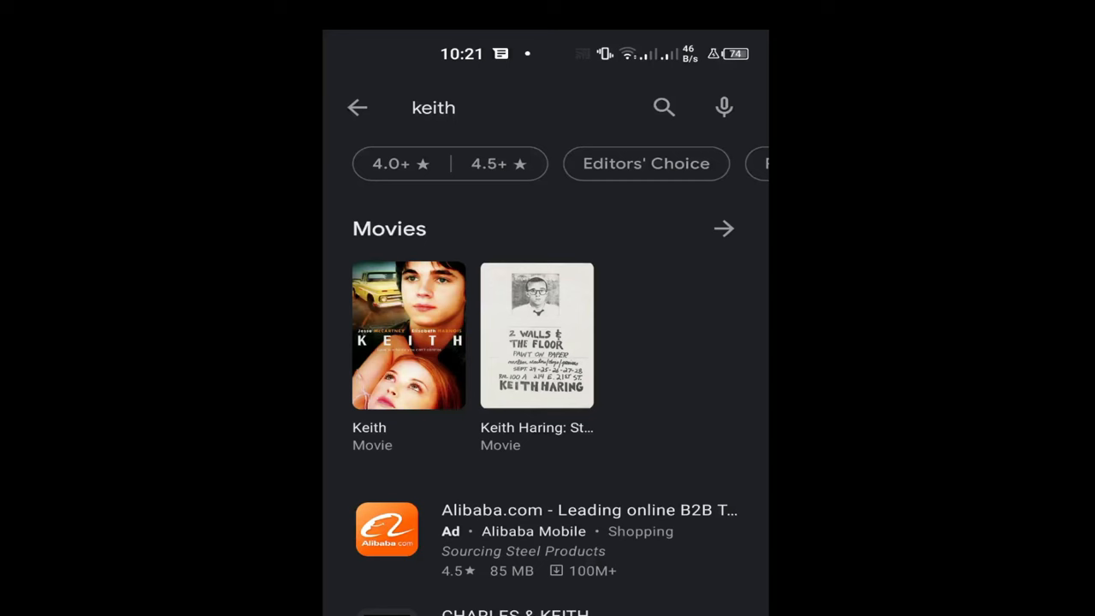
Search Play Store for 'tol' and pick the 'toloka' suggestion to reach Toloka: mobile earnings.
{"action": "type", "text": "tol"}
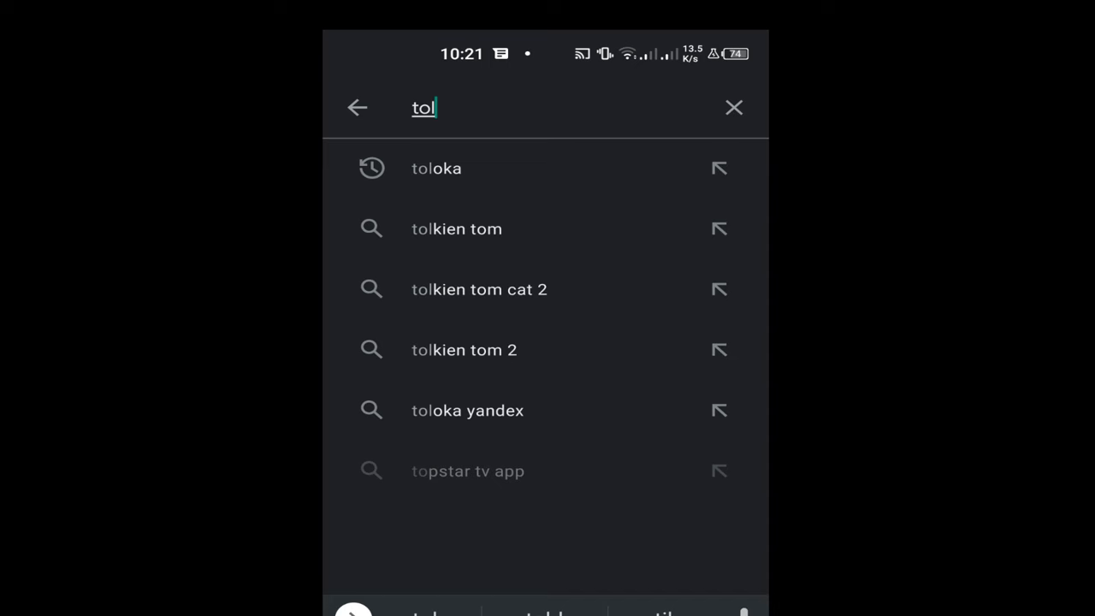
{"action": "left_click", "coordinate": [436, 167]}
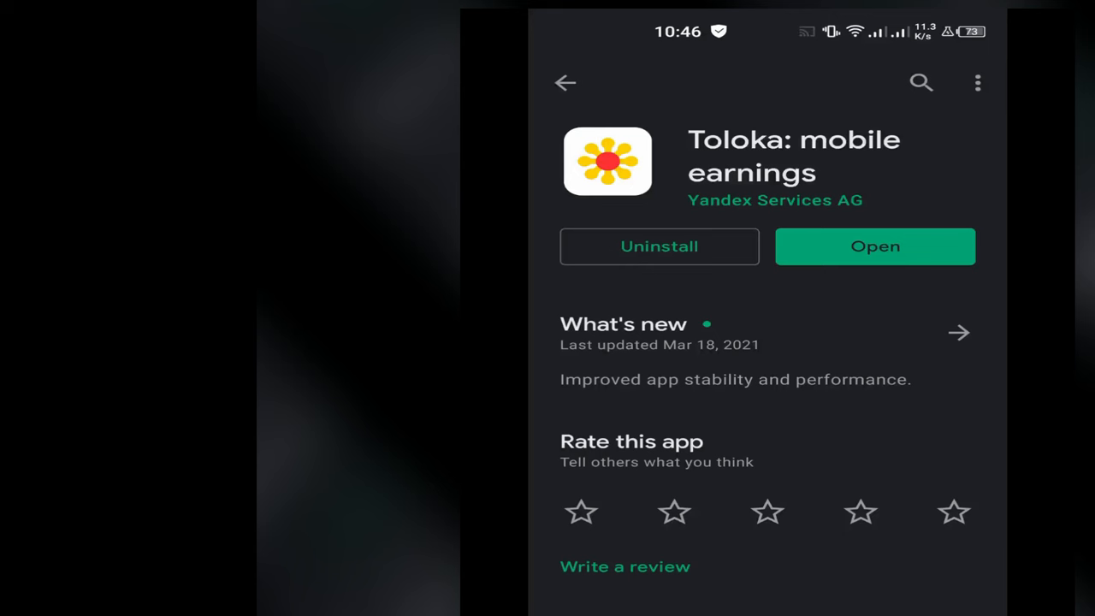
Launch Toloka from its store page and sign in with a saved Smart Lock account.
{"action": "left_click", "coordinate": [874, 246]}
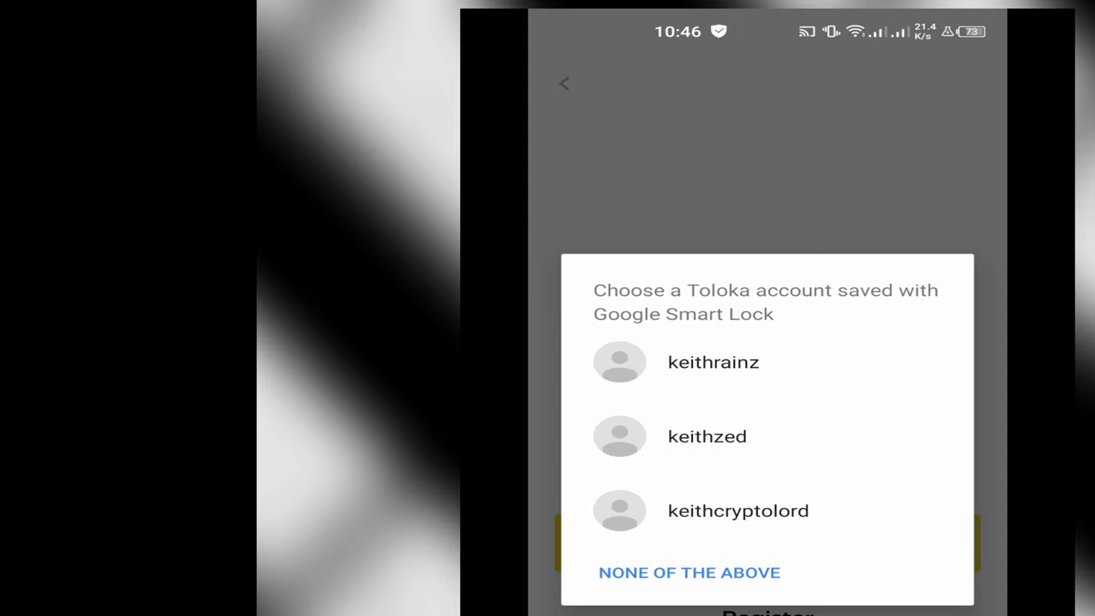
{"action": "left_click", "coordinate": [688, 572]}
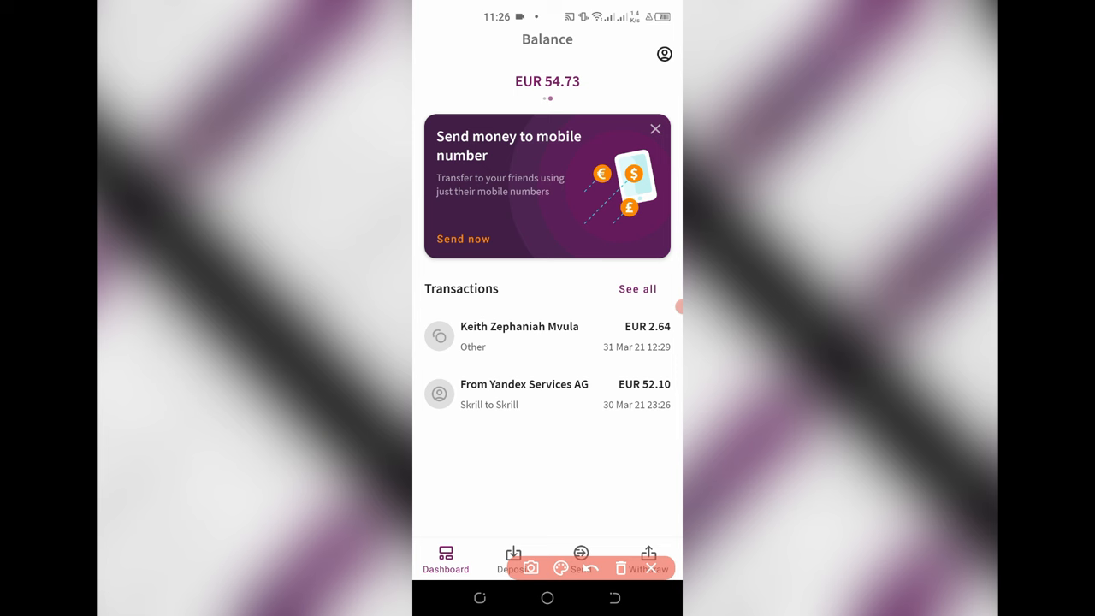
Open Skrill's Withdraw tab to list the Visa card and Standard Chartered account.
{"action": "left_click", "coordinate": [523, 394]}
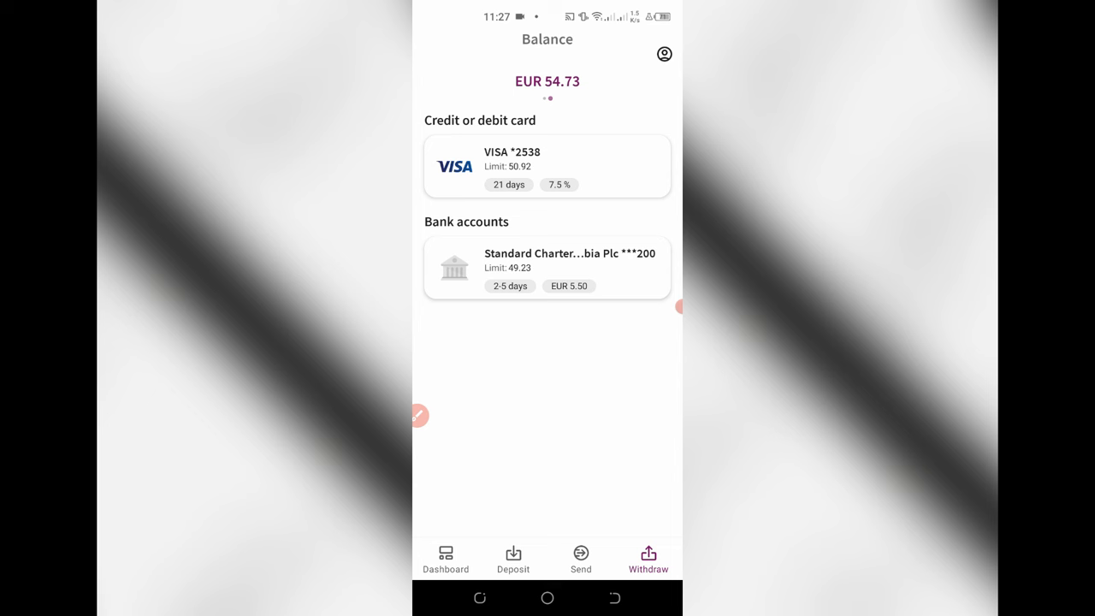
Choose VISA *2538 and submit EUR 50.92 to reach the Confirm withdraw summary.
{"action": "left_click", "coordinate": [546, 166]}
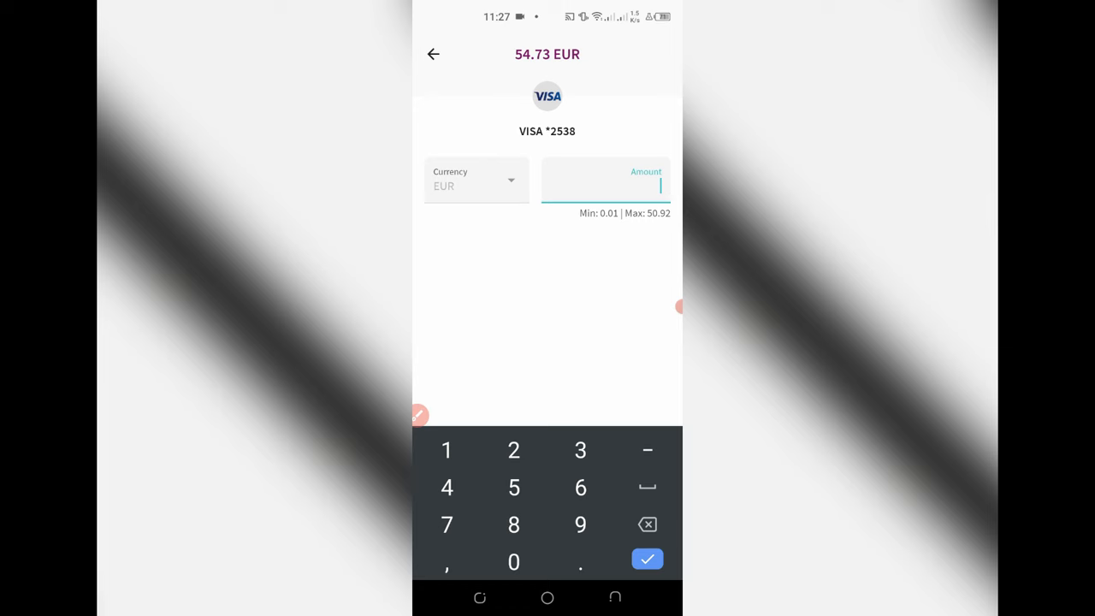
{"action": "left_click", "coordinate": [647, 558]}
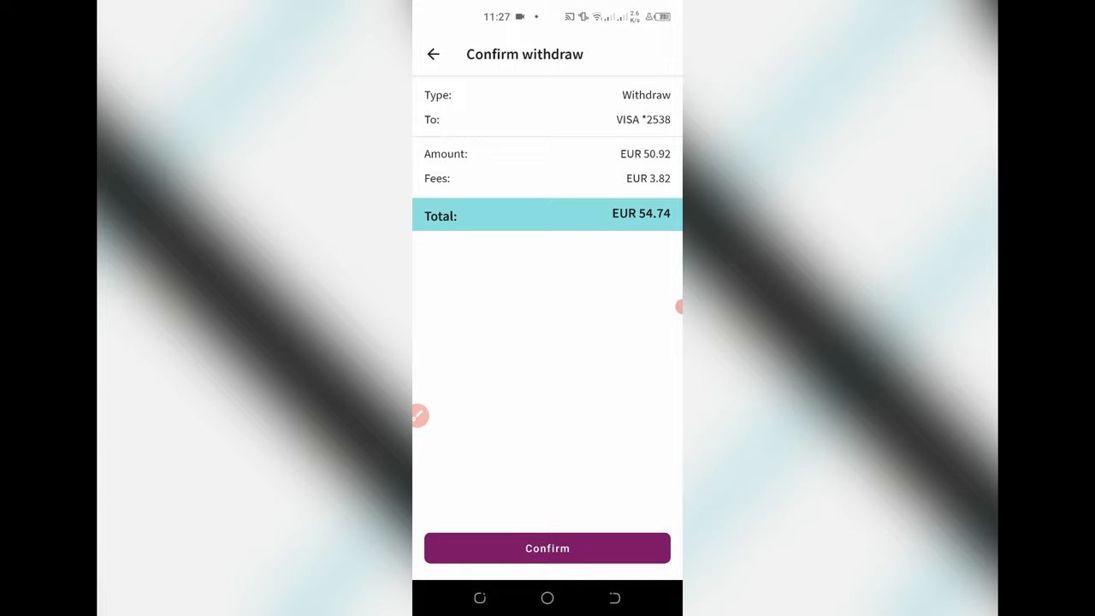